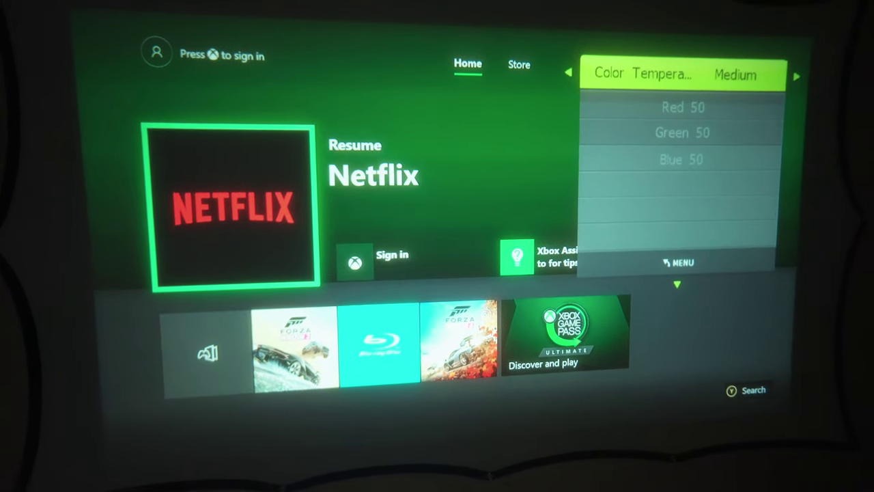
Step: Switch the colour temperature preset to Warm (Red 75, Green 25, Blue 68)
left_click(794, 75)
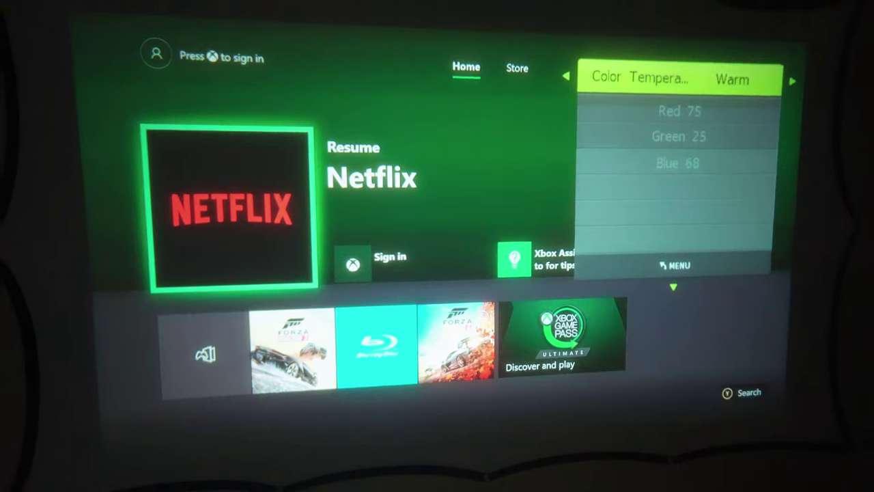